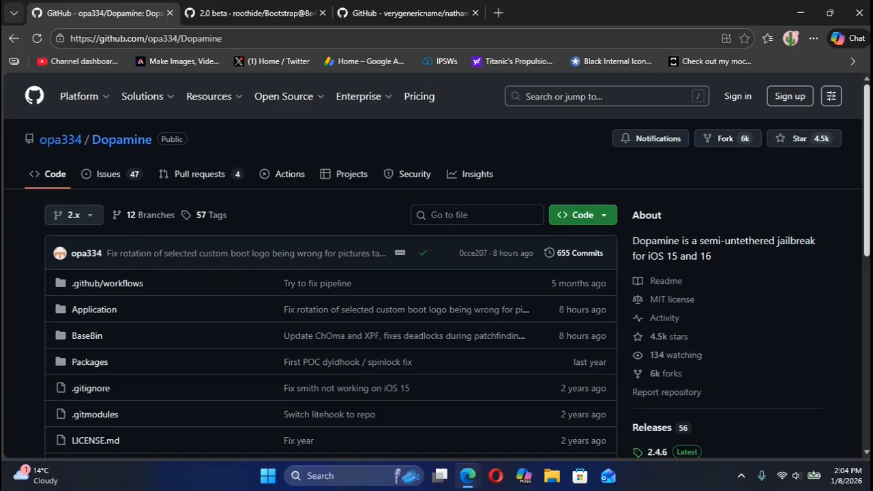
{"action": "scroll", "scroll_direction": "down", "scroll_amount": 3}
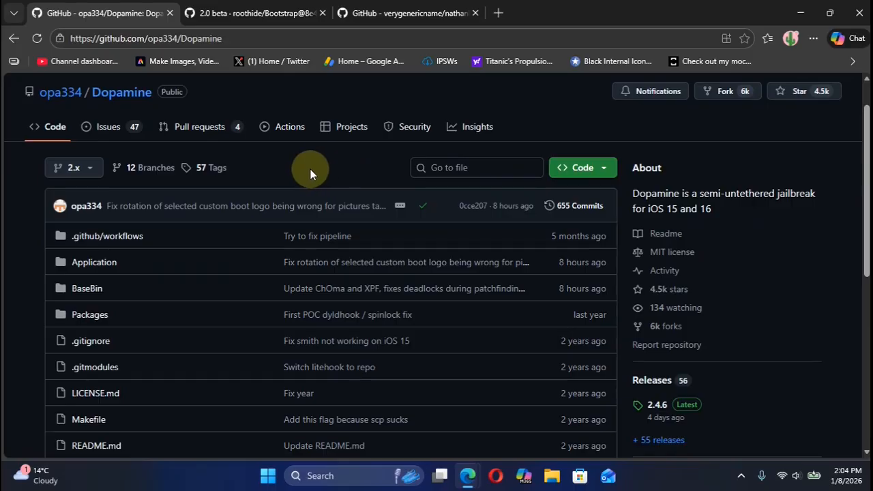
{"action": "scroll", "scroll_direction": "down", "scroll_amount": 3}
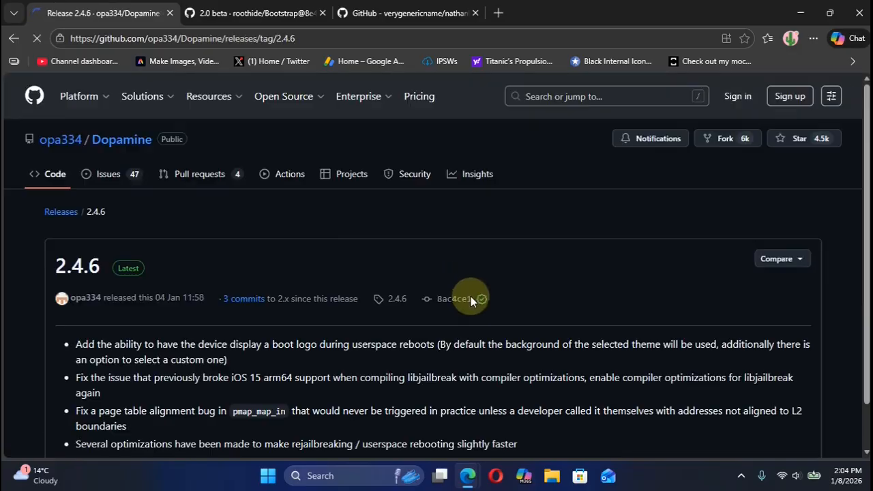
{"action": "scroll", "scroll_direction": "down", "scroll_amount": 3}
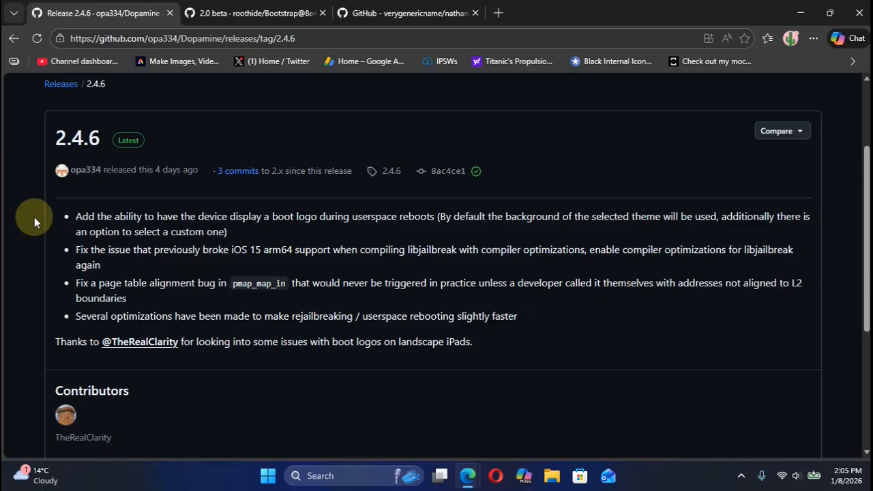
{"action": "mouse_move", "coordinate": [382, 266]}
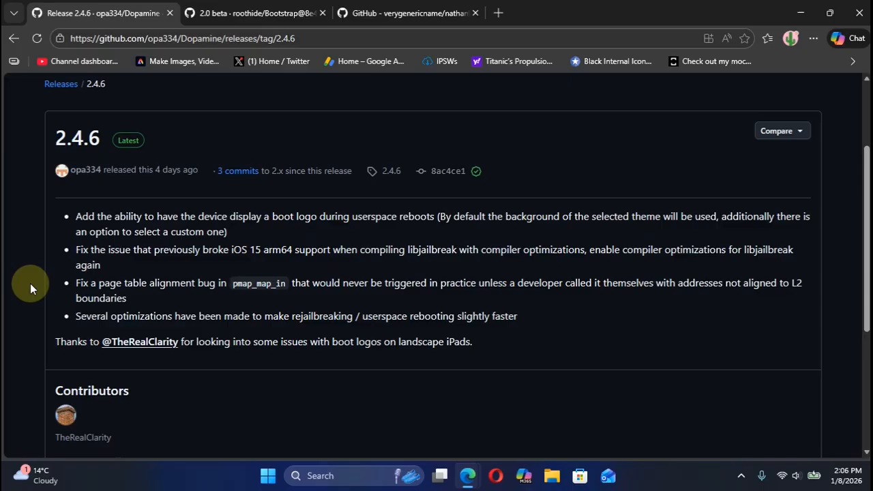
{"action": "mouse_move", "coordinate": [307, 232]}
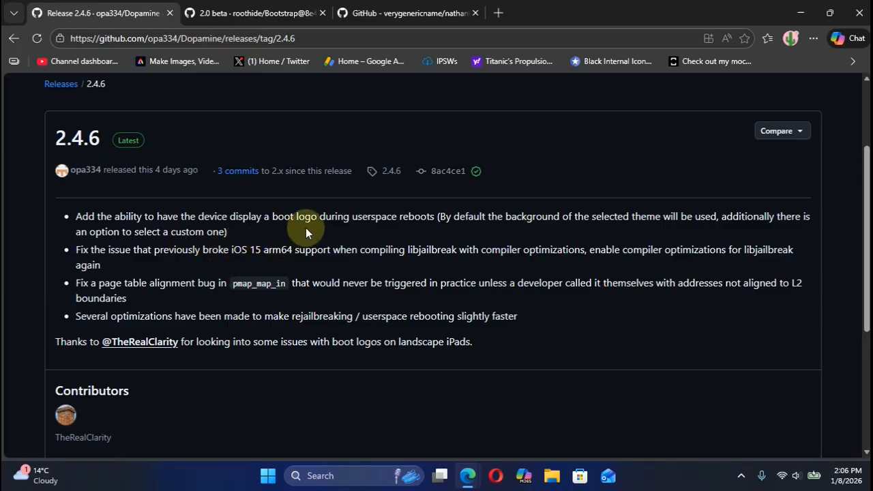
{"action": "mouse_move", "coordinate": [315, 240]}
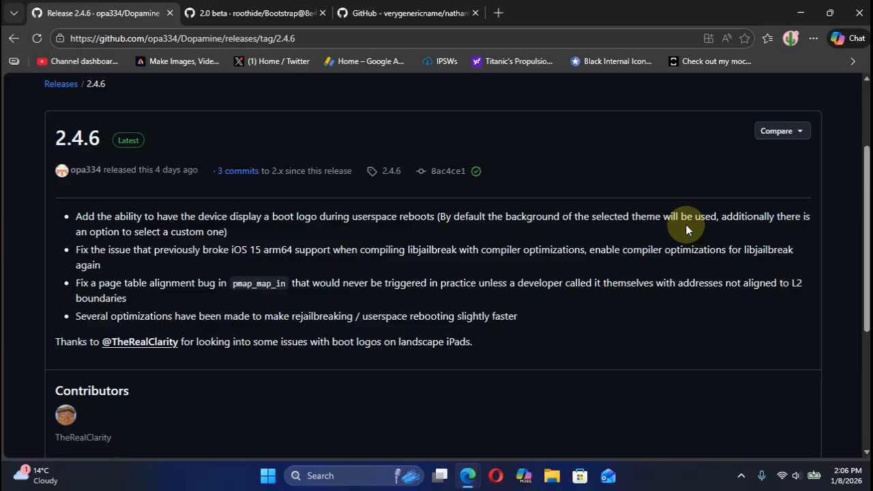
{"action": "mouse_move", "coordinate": [402, 245]}
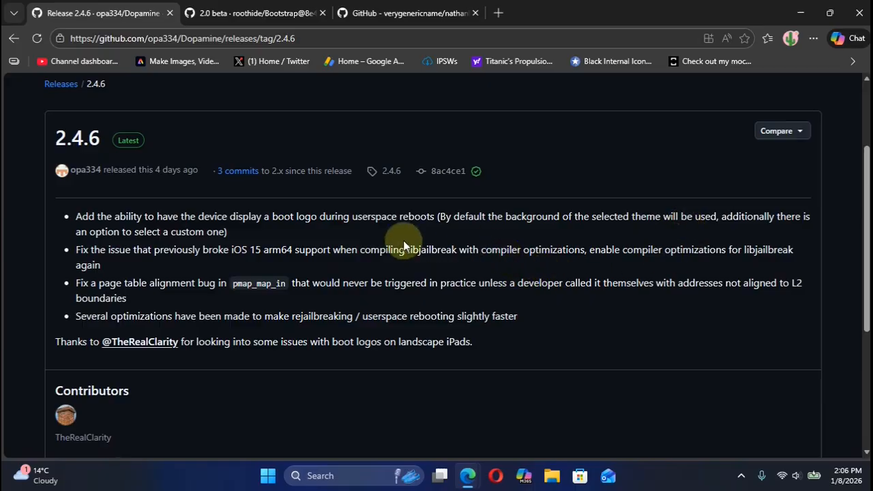